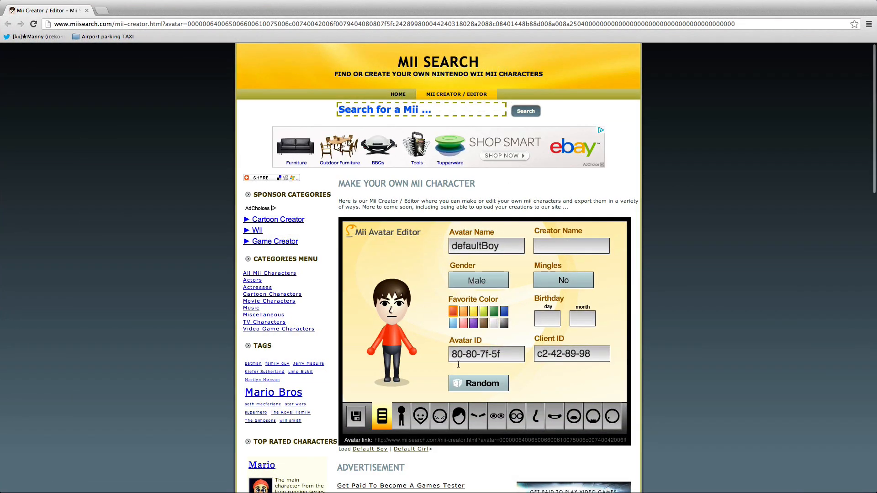
# Step: Give the Mii a lighter skin tone and large round eyes
pyautogui.click(419, 416)
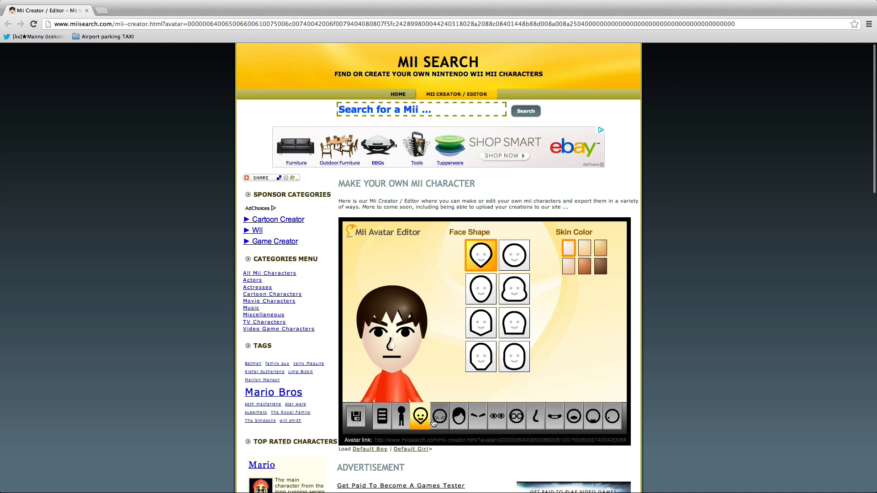
pyautogui.click(439, 416)
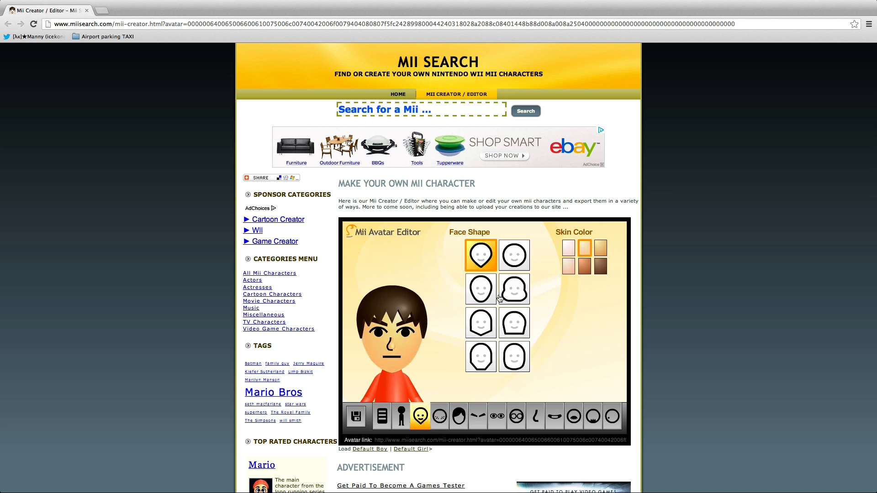
pyautogui.click(496, 416)
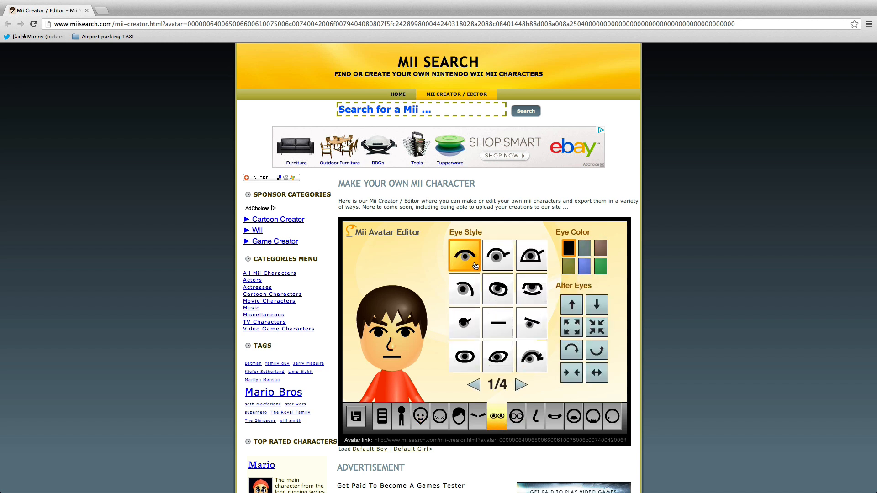
pyautogui.click(464, 289)
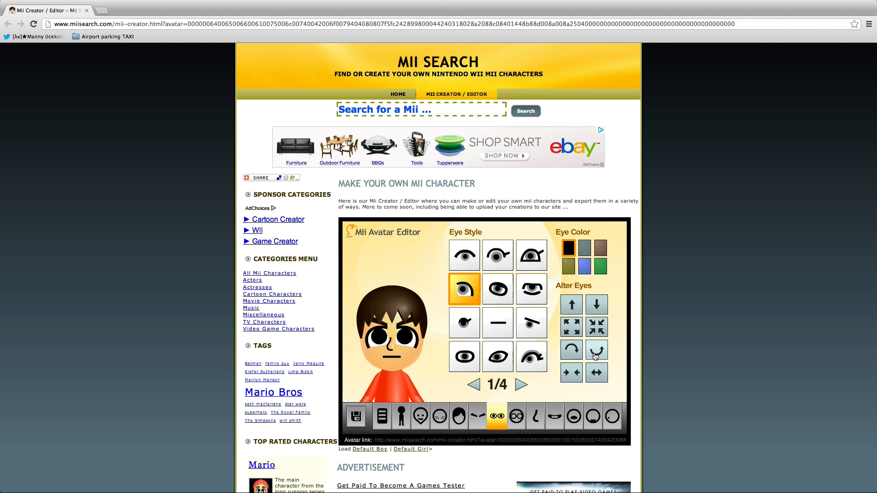
# Step: Put enlarged dark sunglasses on the Mii
pyautogui.click(516, 415)
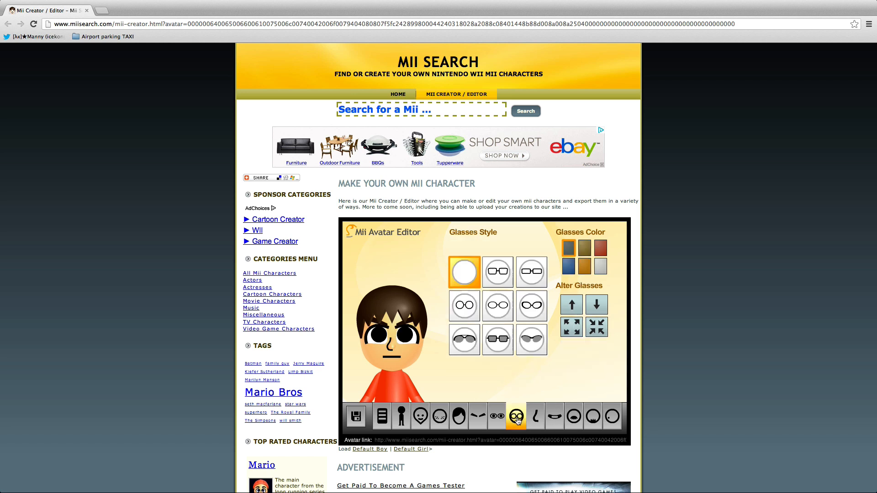
pyautogui.click(463, 340)
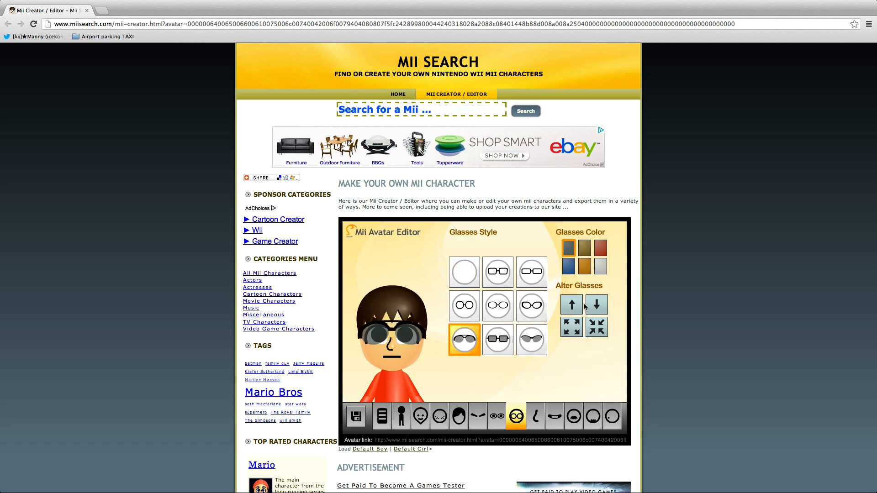
pyautogui.click(571, 306)
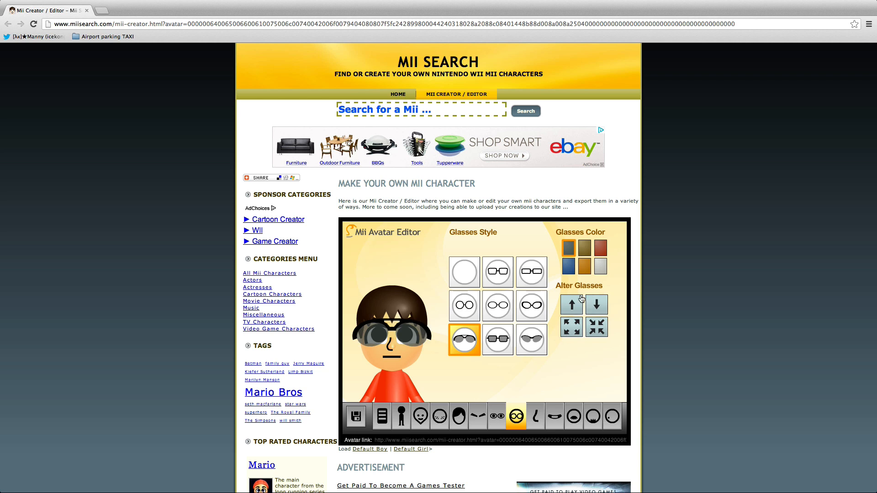
pyautogui.click(458, 416)
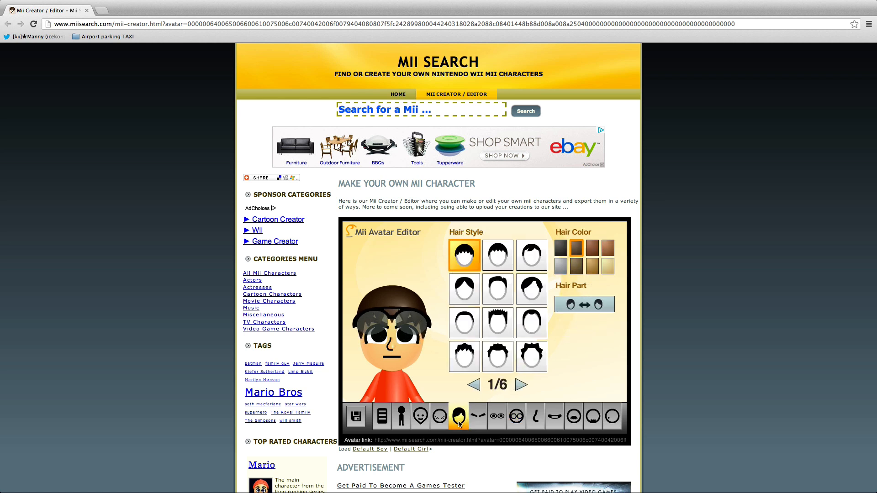
# Step: Give the Mii a long hairstyle from page 5 and a small nose
pyautogui.click(521, 385)
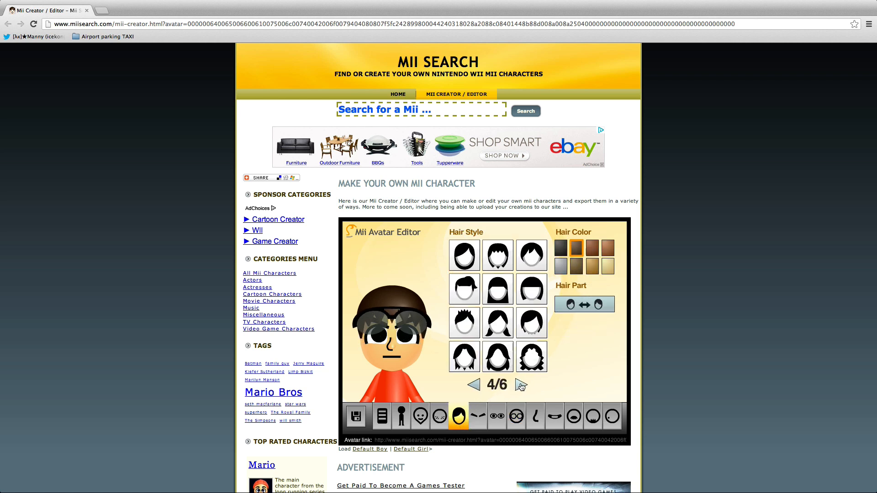
pyautogui.click(520, 384)
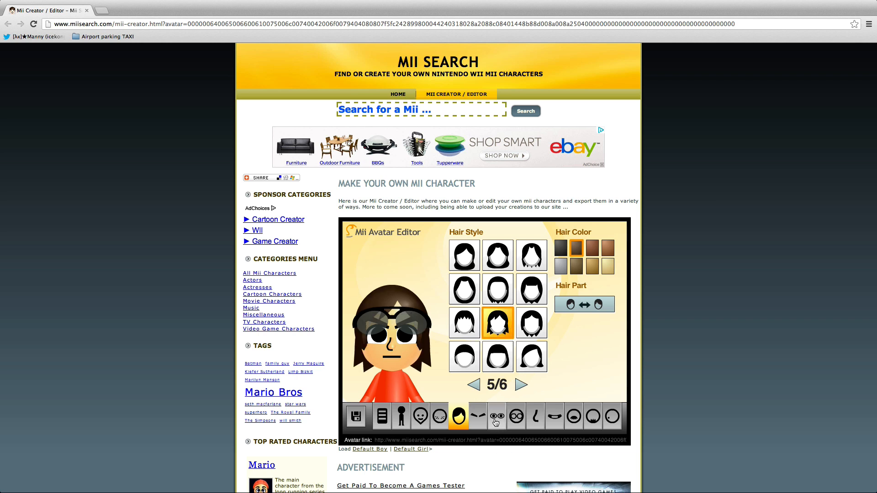
pyautogui.click(535, 416)
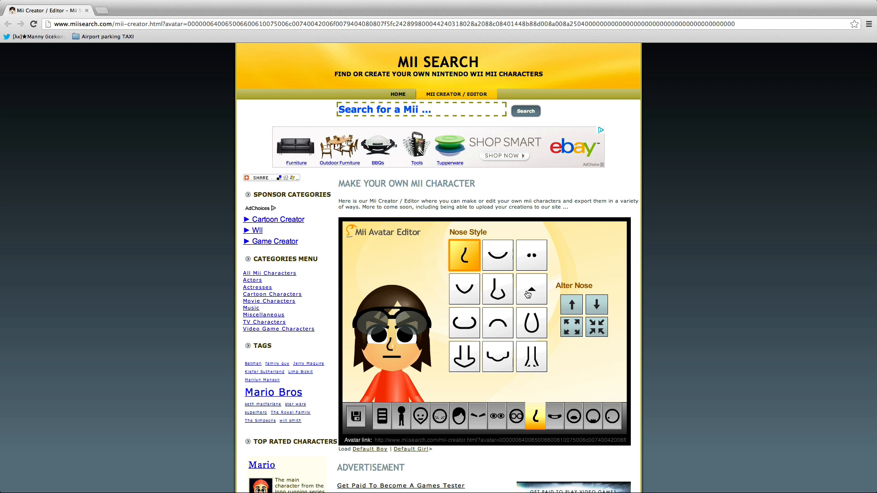
pyautogui.click(531, 289)
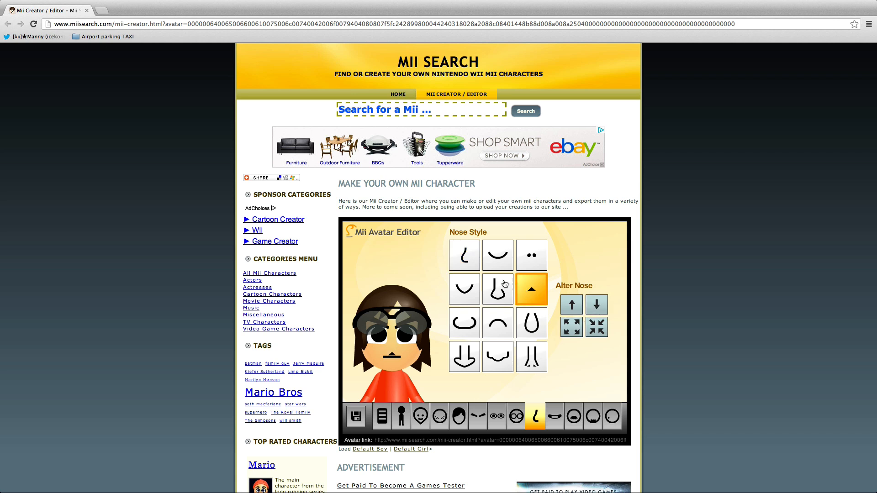
# Step: Choose a smiling mouth and adjust the eyebrow options
pyautogui.click(464, 255)
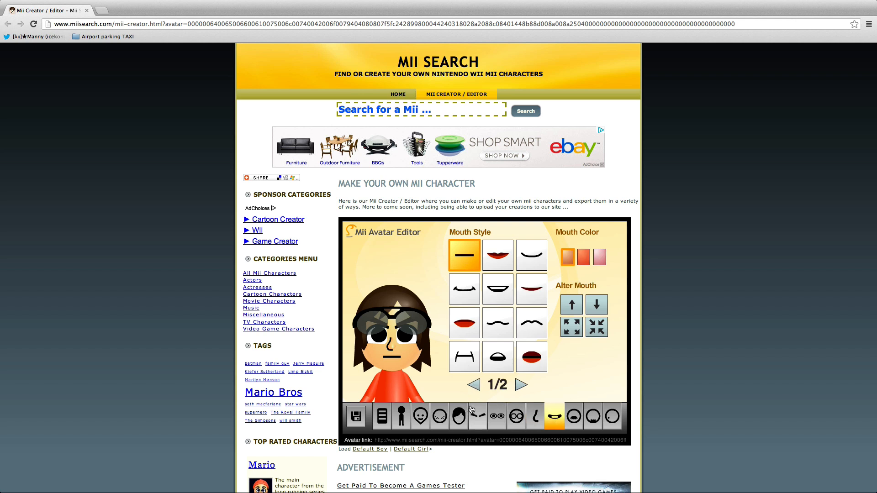
pyautogui.click(476, 416)
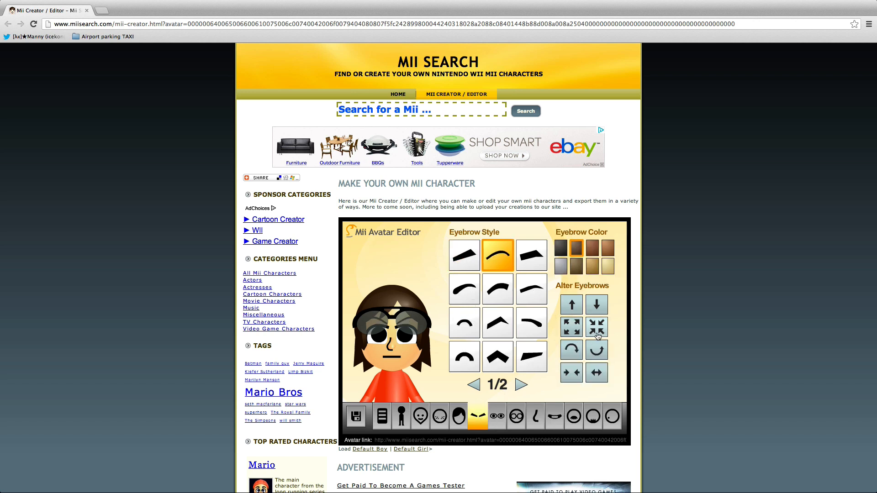
pyautogui.click(570, 304)
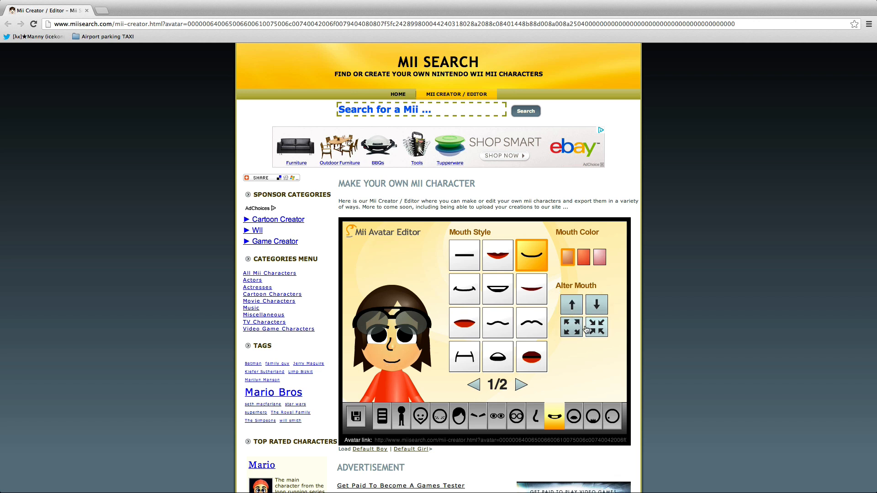
# Step: Select the avatar name 'defaultBoy' in Info and open the NEW MII SYMBOLS page in a new tab
pyautogui.click(381, 416)
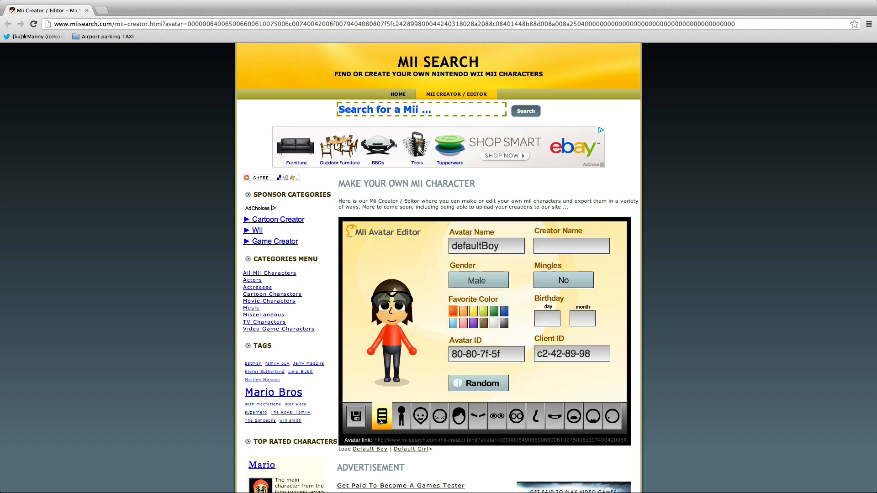
pyautogui.tripleClick(485, 247)
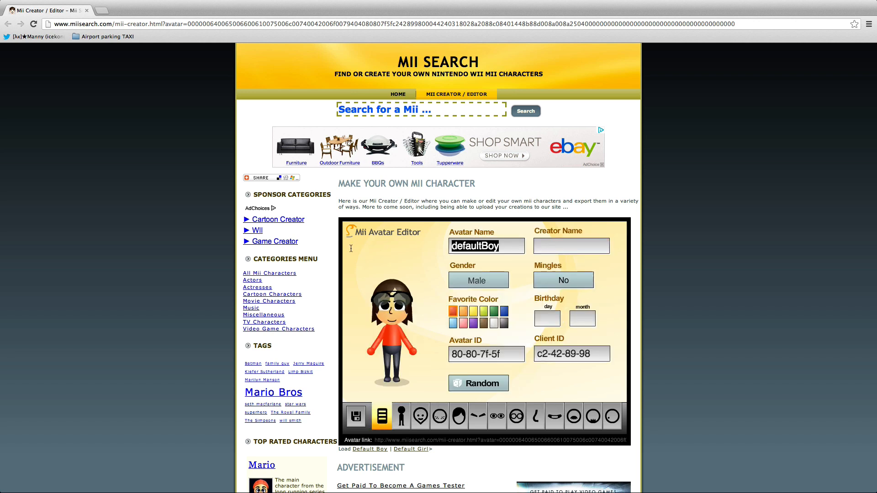
pyautogui.click(486, 246)
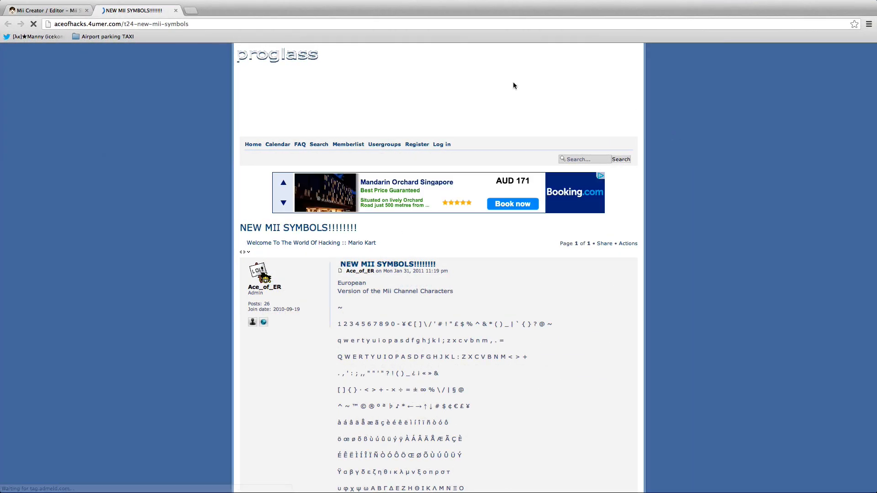
# Step: Scroll the NEW MII SYMBOLS post to the digital and border symbol lists
pyautogui.scroll(-3)
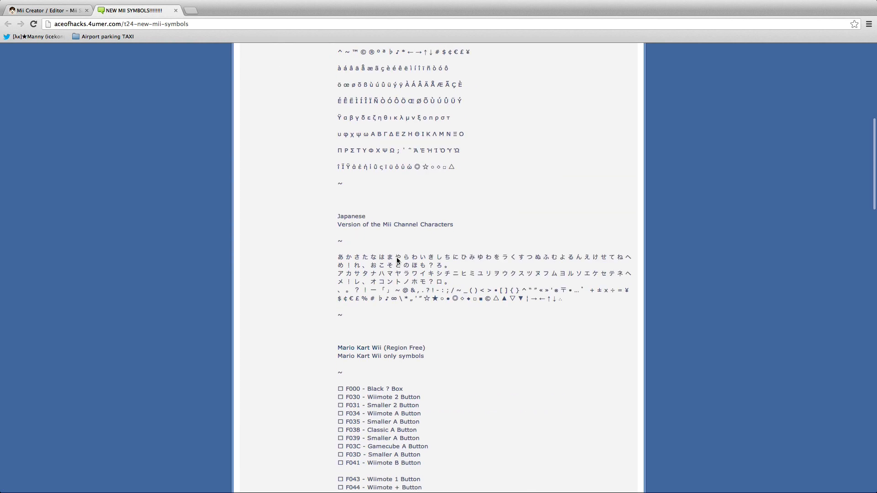
pyautogui.scroll(-3)
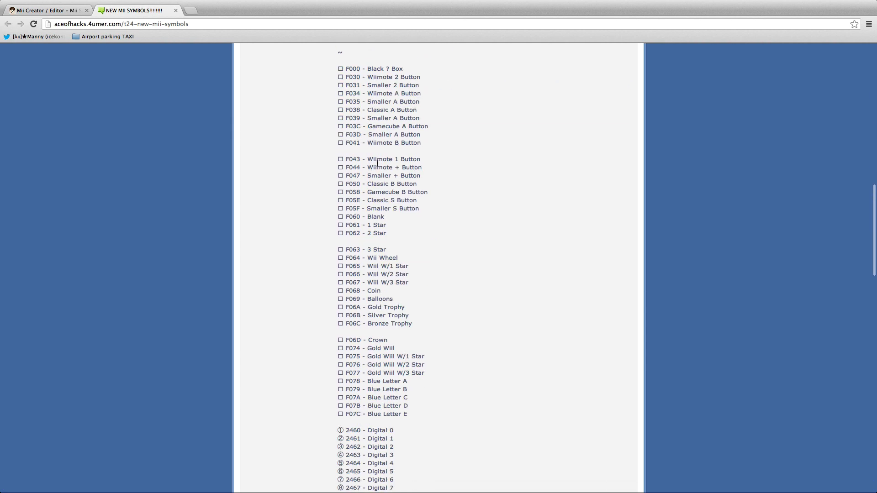
pyautogui.moveTo(394, 379)
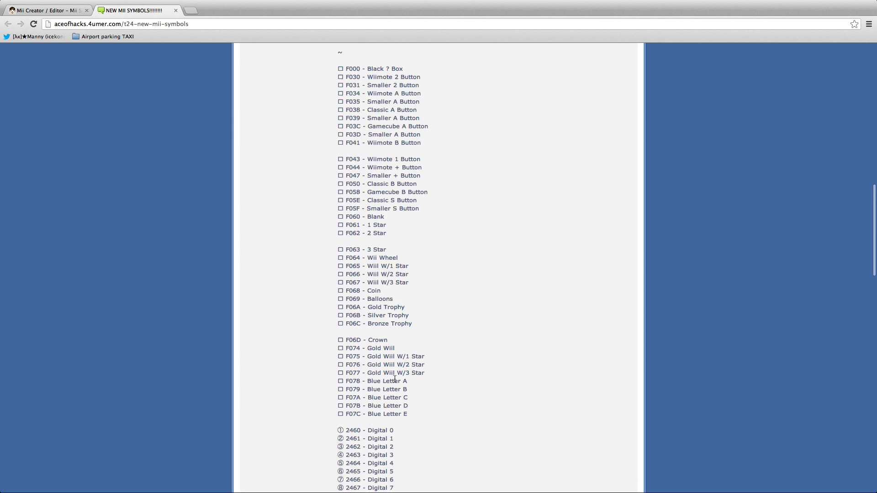
pyautogui.scroll(-3)
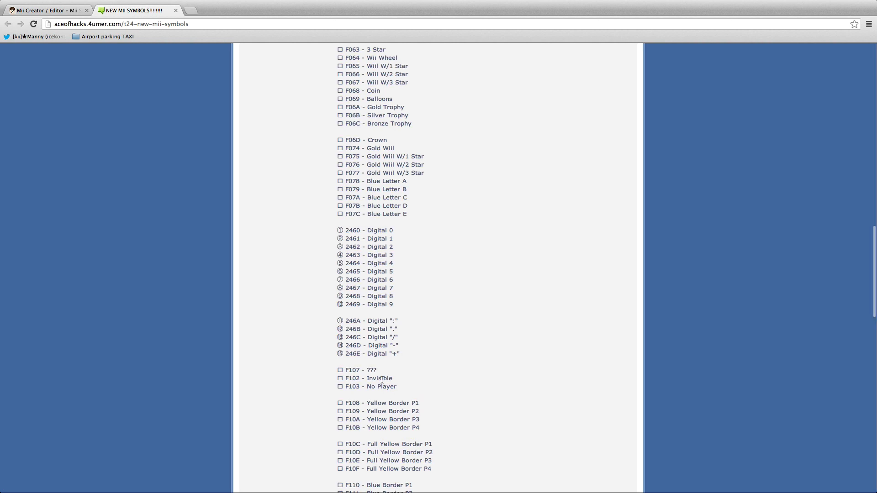
pyautogui.scroll(-3)
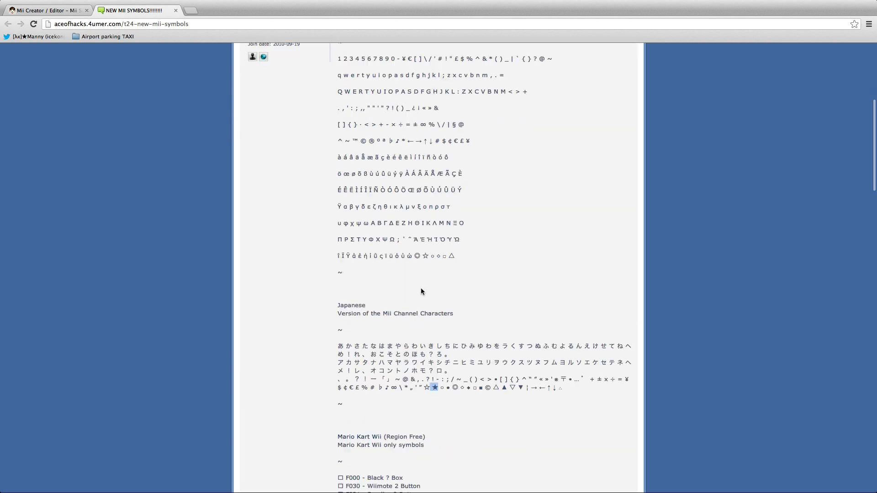
pyautogui.scroll(-3)
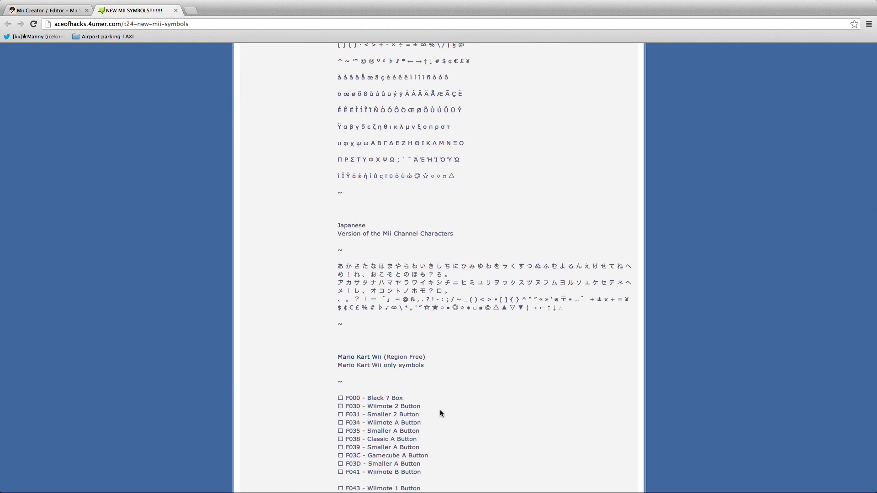
pyautogui.scroll(-3)
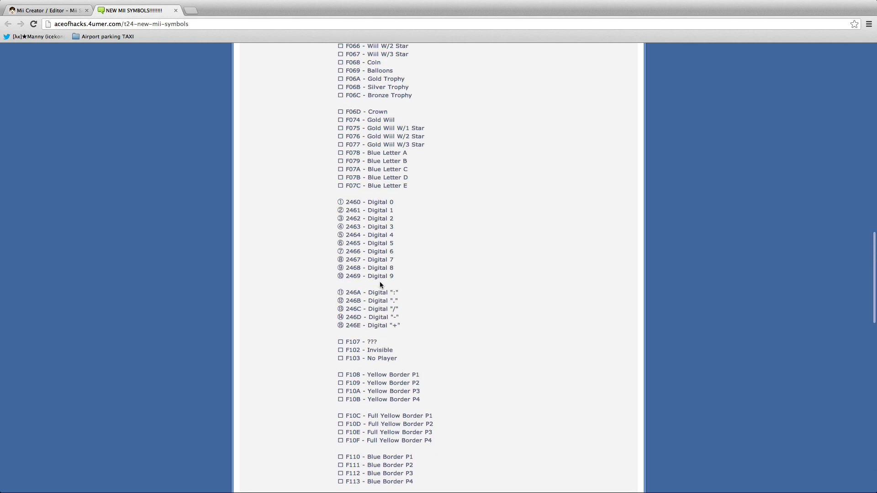
pyautogui.scroll(3)
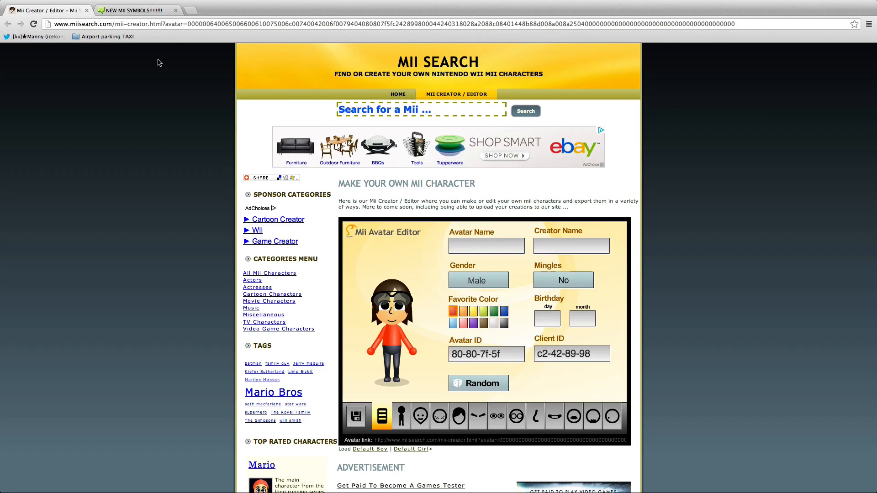
# Step: Rename the avatar to '★Youtube' by pasting the star symbol and typing Youtube
pyautogui.write('I believe')
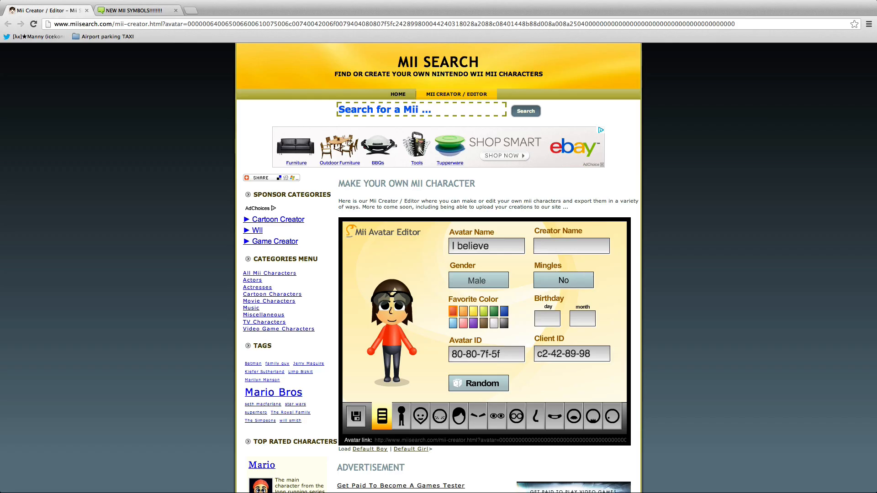
pyautogui.click(486, 246)
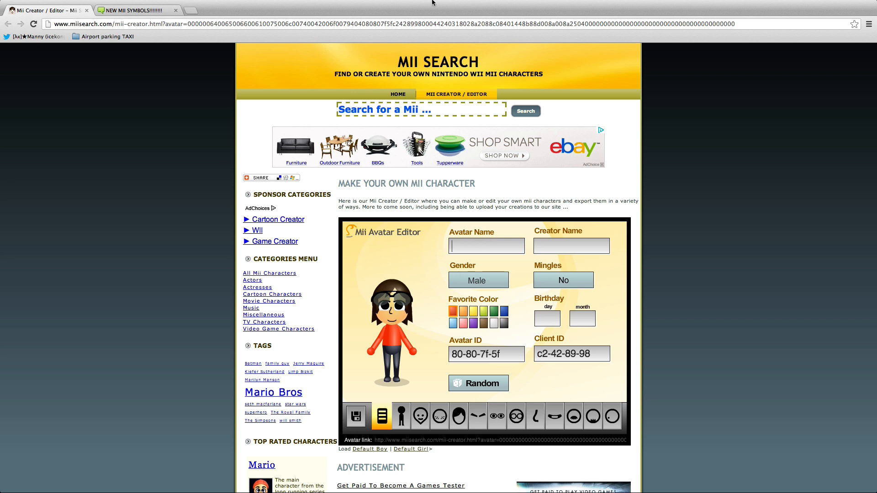
pyautogui.click(134, 10)
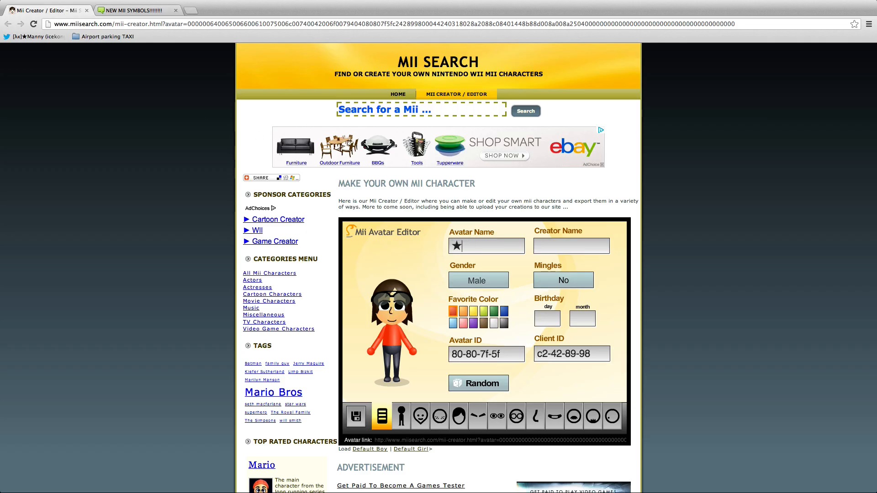
pyautogui.write('Youtube')
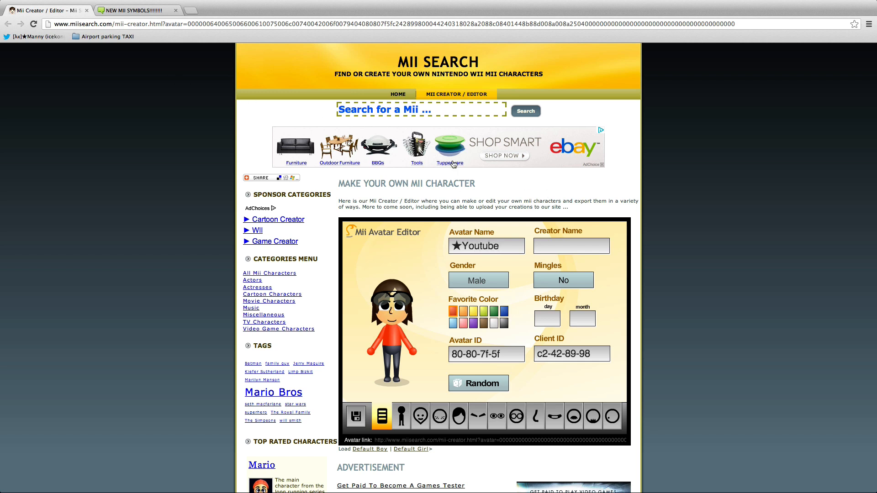
pyautogui.click(498, 246)
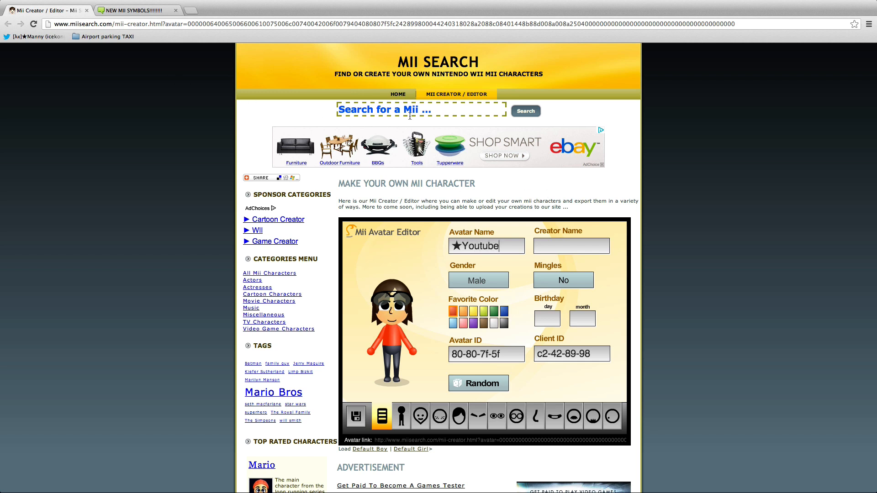
pyautogui.click(130, 10)
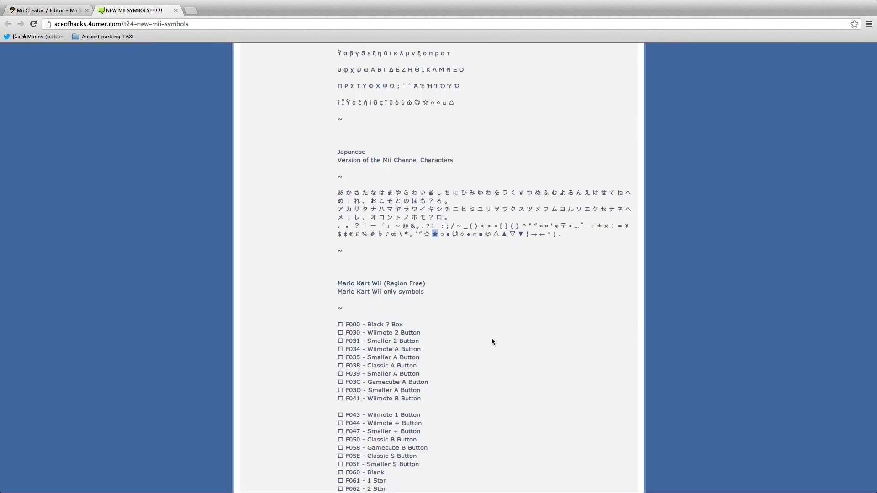
# Step: Copy the F06D Crown symbol from the forum's Mario Kart Wii list
pyautogui.scroll(-3)
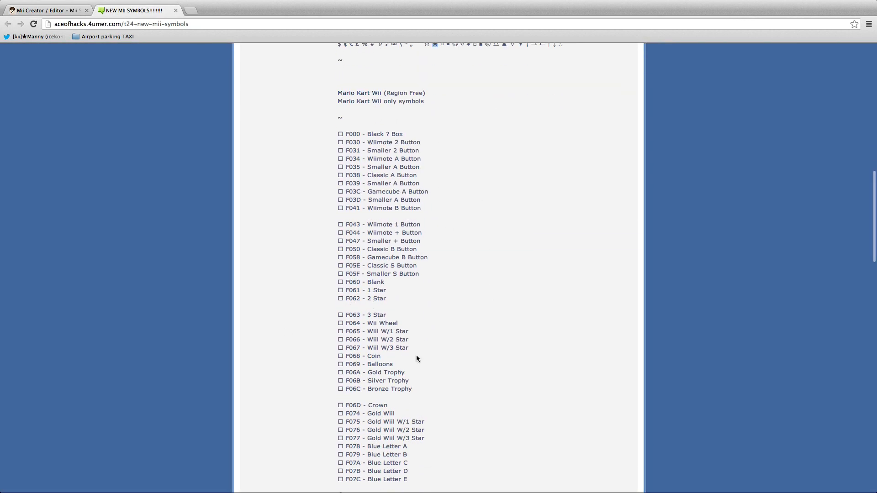
pyautogui.scroll(-3)
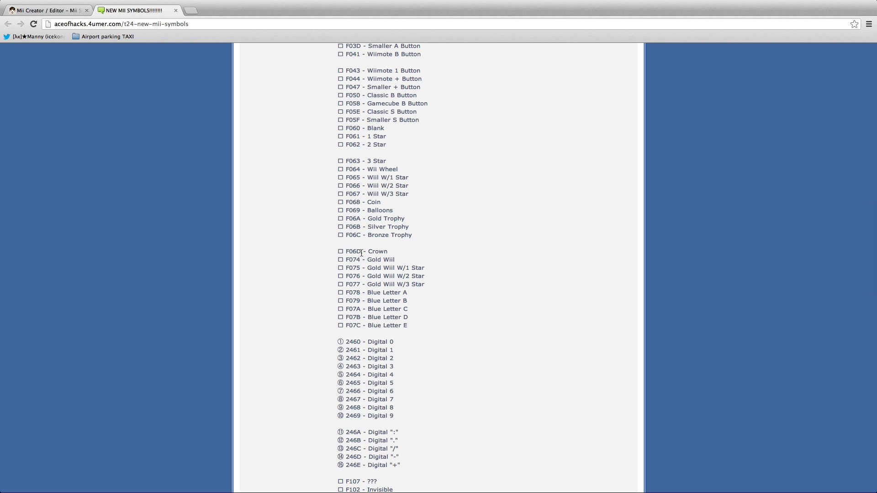
pyautogui.doubleClick(362, 251)
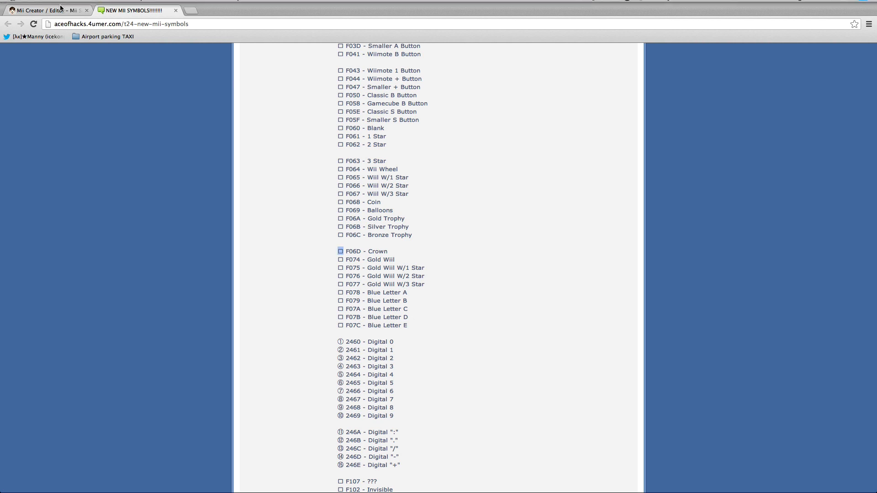
pyautogui.click(45, 10)
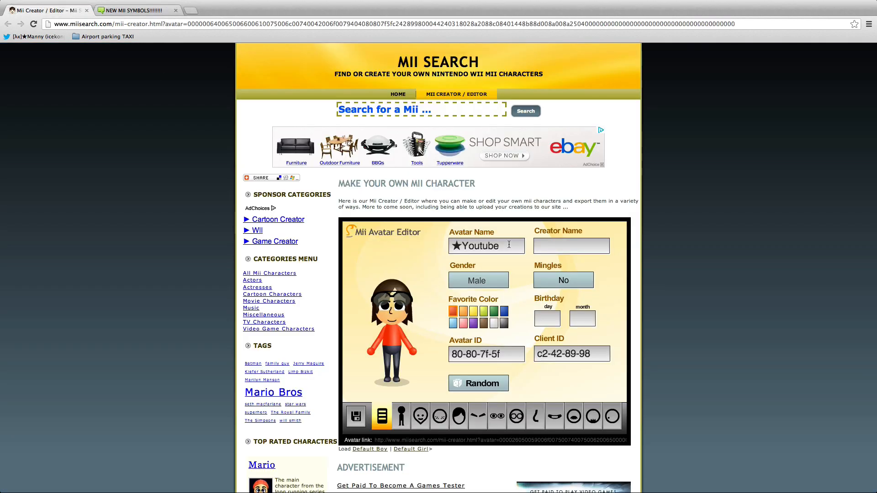
pyautogui.write('□')
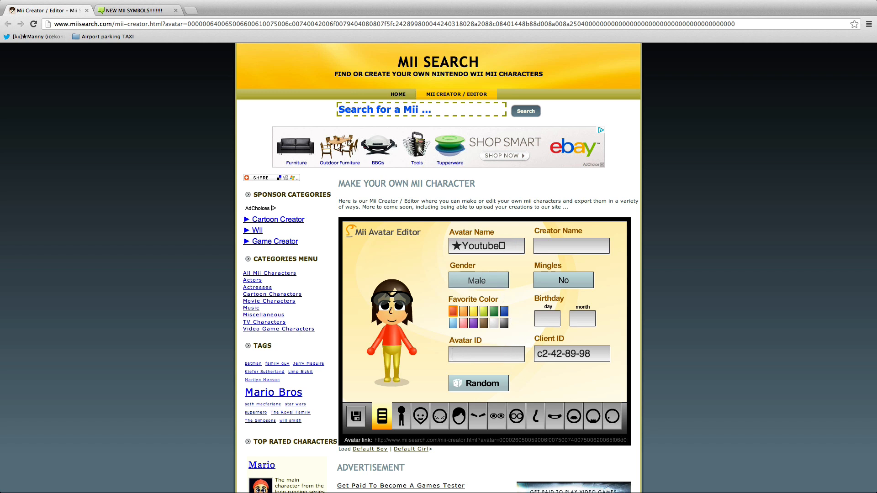
pyautogui.write('0000')
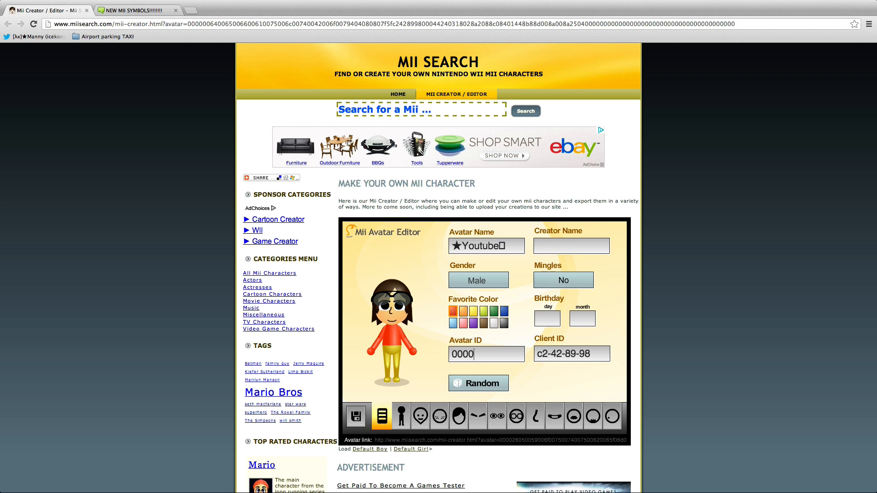
pyautogui.write('0000000002')
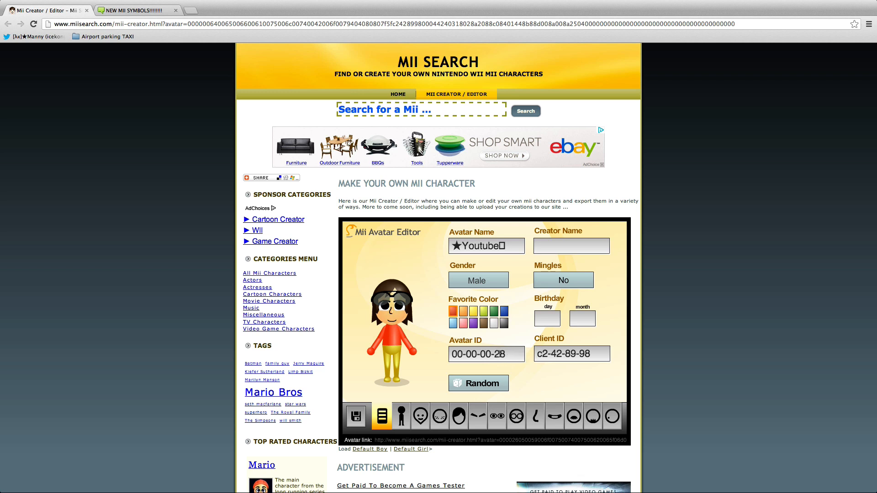
# Step: Leave Mingles off and set the favourite colour to black
pyautogui.click(563, 280)
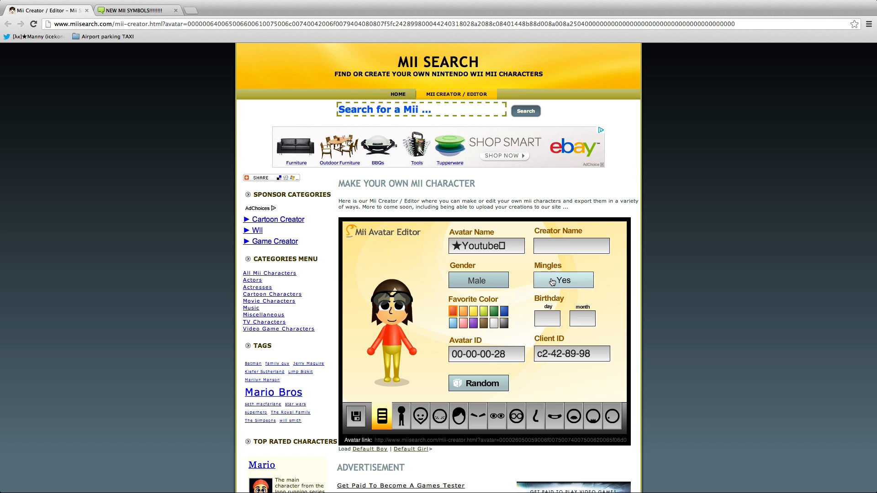
pyautogui.click(562, 279)
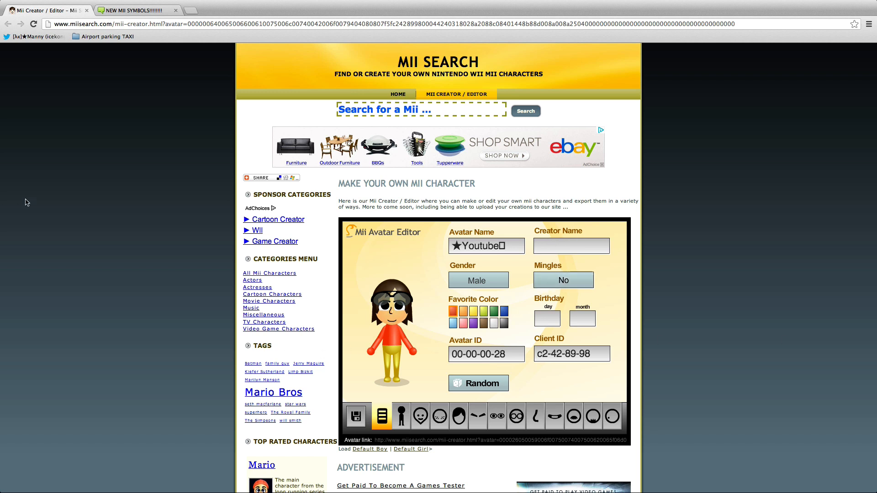
pyautogui.click(474, 323)
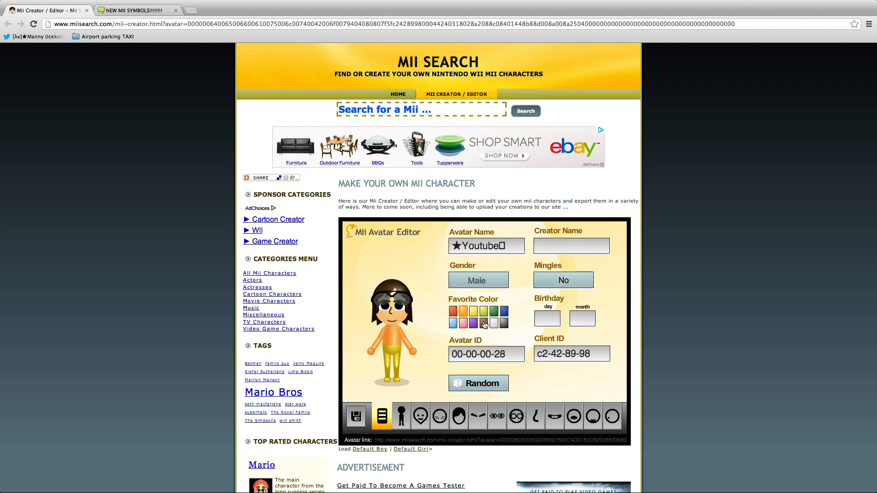
pyautogui.click(492, 323)
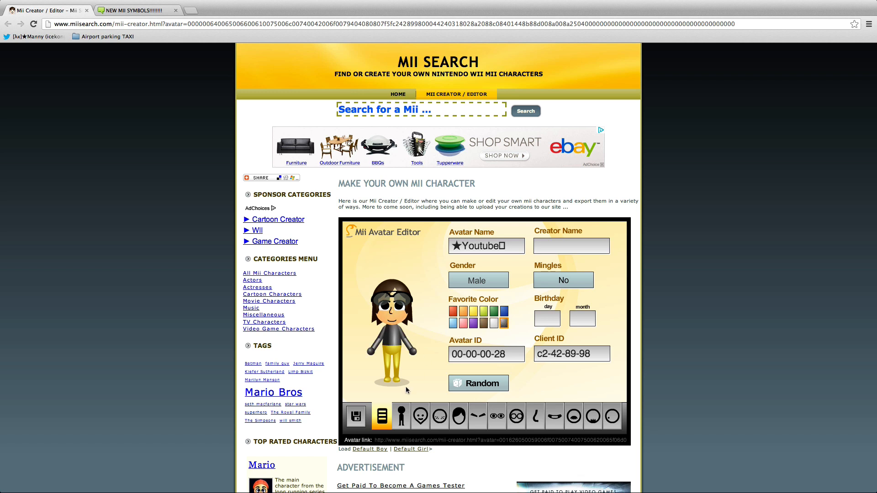
pyautogui.moveTo(446, 341)
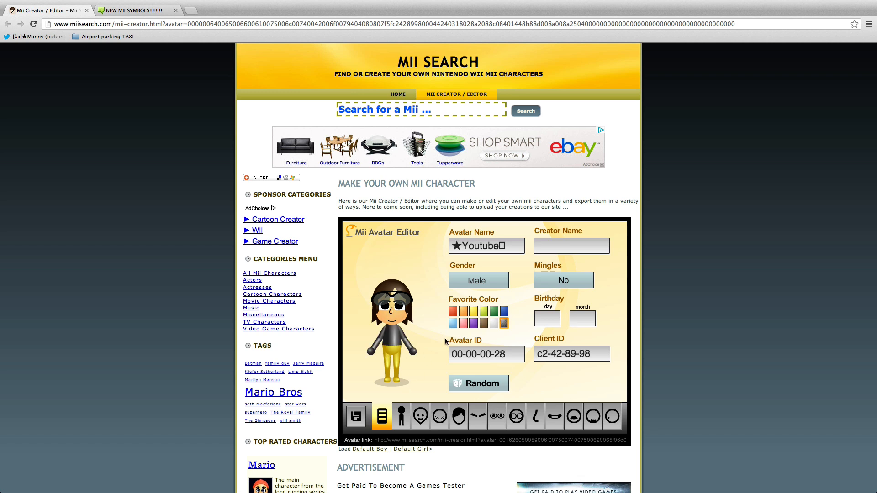
pyautogui.click(381, 416)
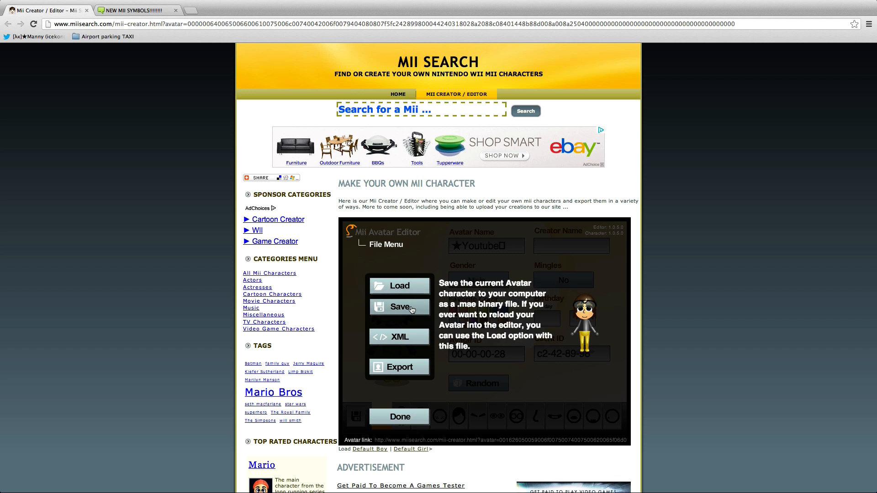
# Step: Save the Mii as a '★Youtube' file on the Desktop
pyautogui.click(399, 307)
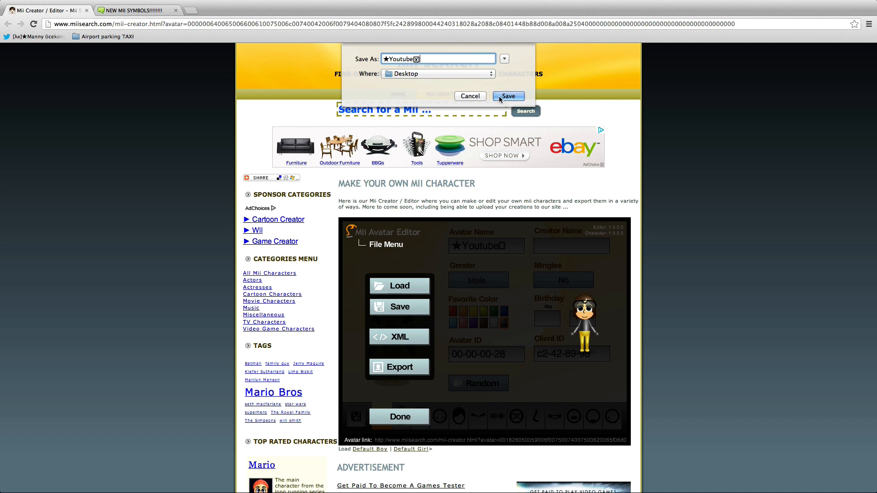
pyautogui.click(508, 95)
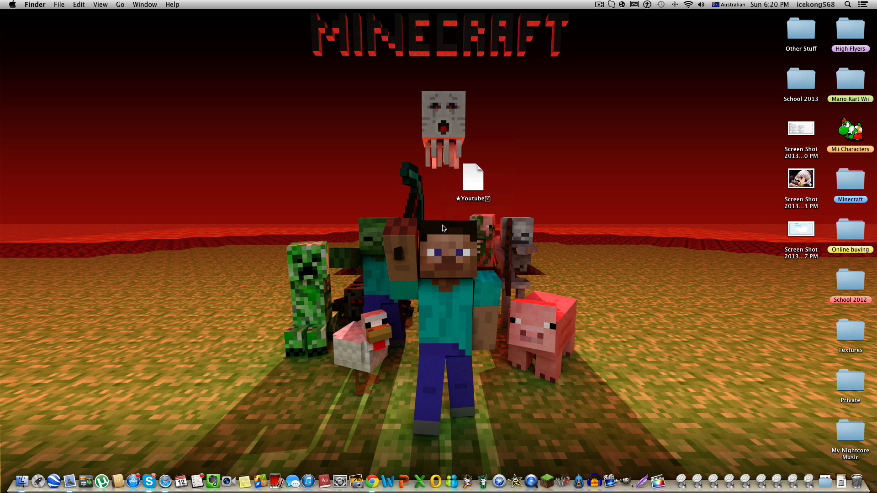
pyautogui.moveTo(443, 229)
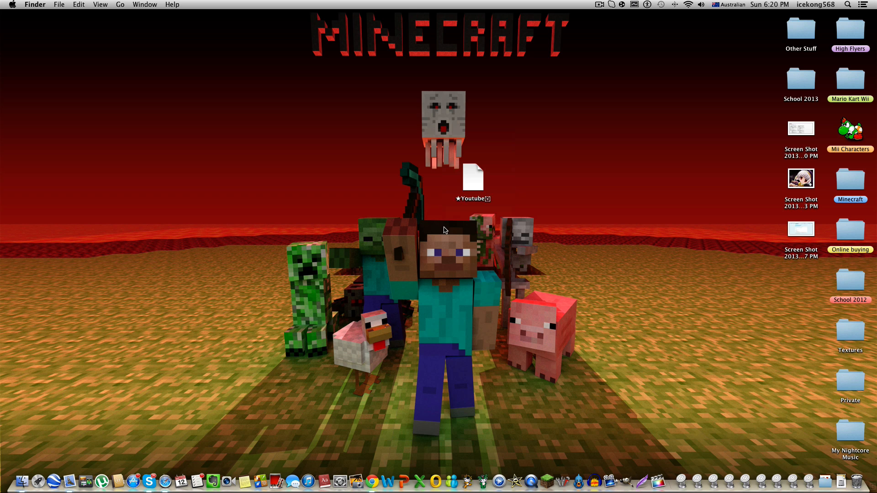
# Step: Create a new folder named Miis on the MKW SD card
pyautogui.click(22, 480)
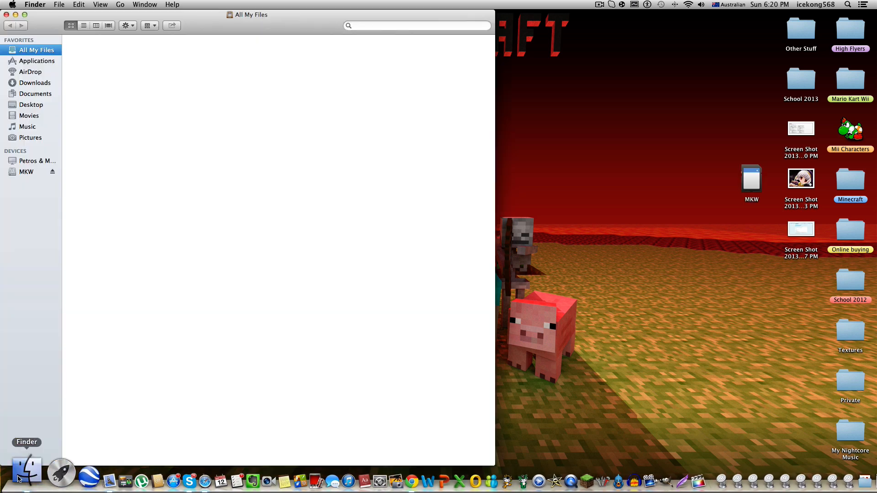
pyautogui.click(27, 172)
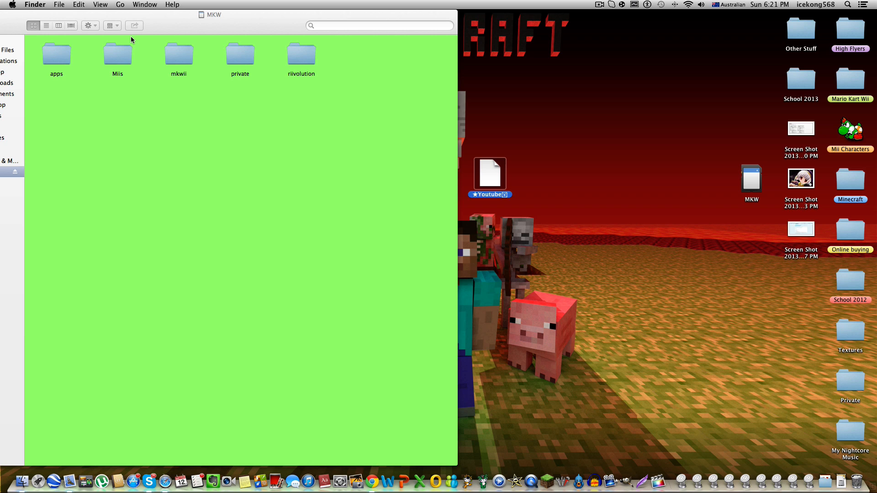
pyautogui.click(118, 54)
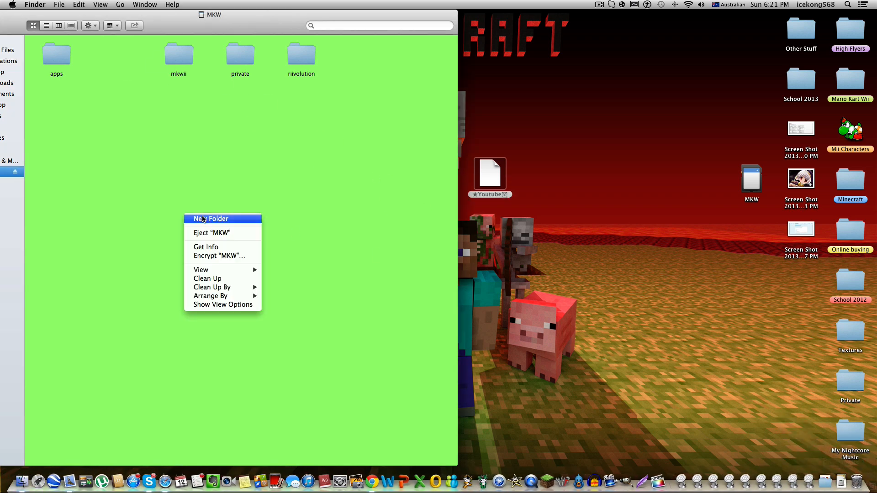
pyautogui.click(211, 219)
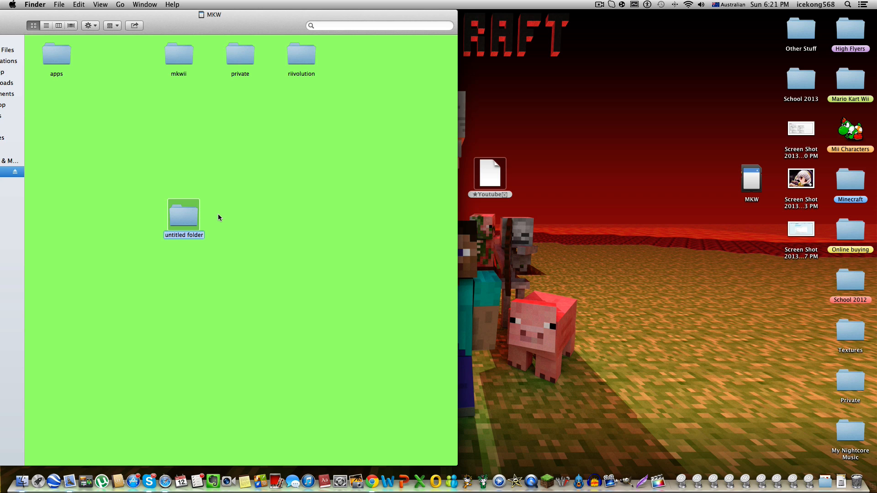
pyautogui.write('Miis')
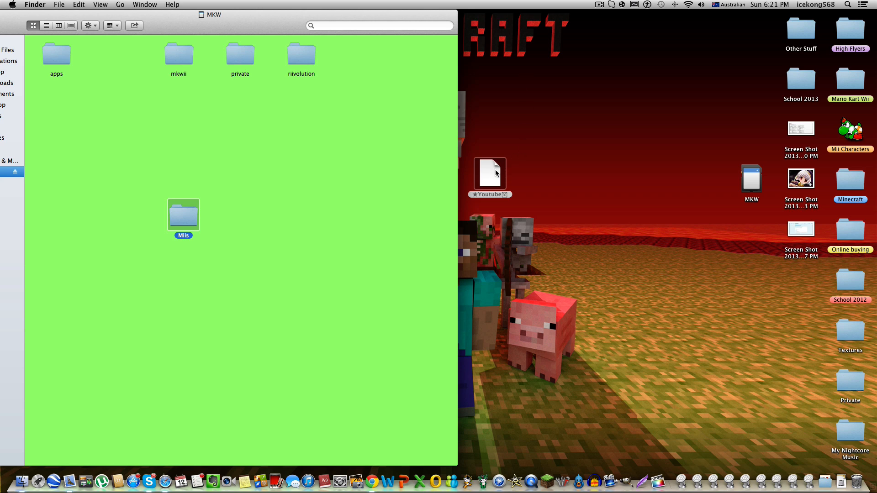
# Step: Move the ★Youtube file into the Miis folder and confirm it's inside
pyautogui.moveTo(490, 170); pyautogui.dragTo(183, 215)
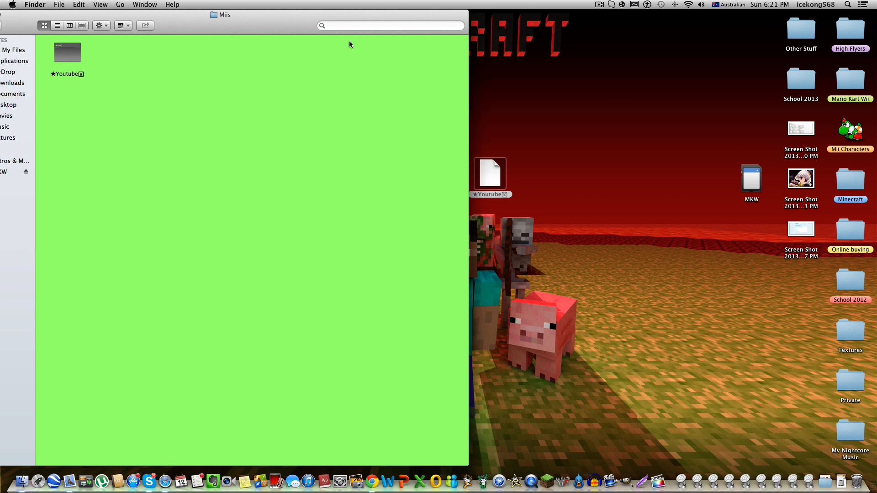
pyautogui.click(489, 171)
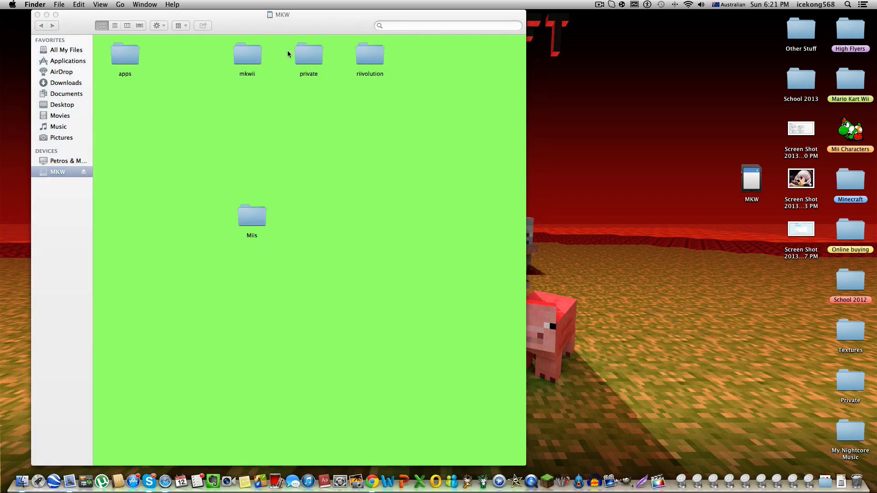
pyautogui.moveTo(270, 189)
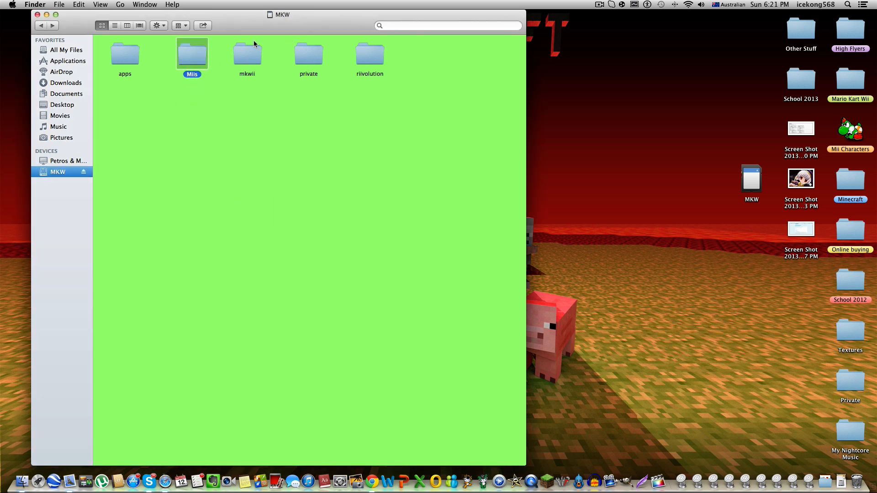
pyautogui.doubleClick(192, 53)
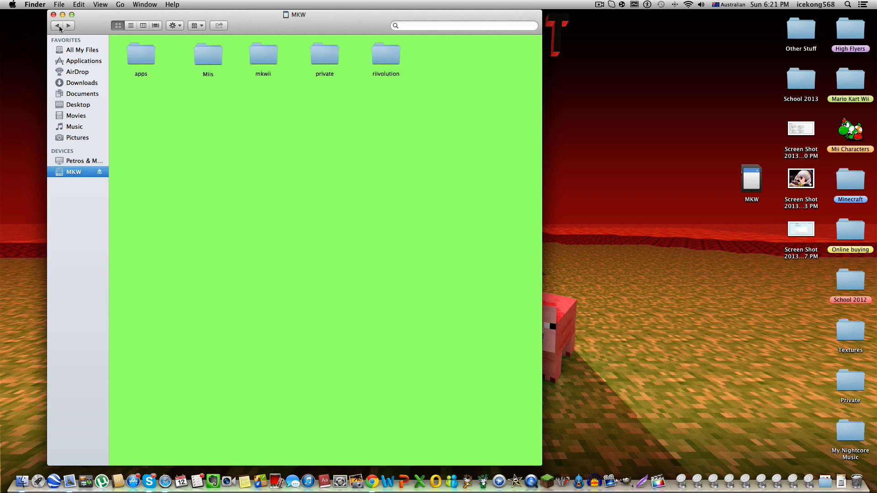
pyautogui.click(207, 53)
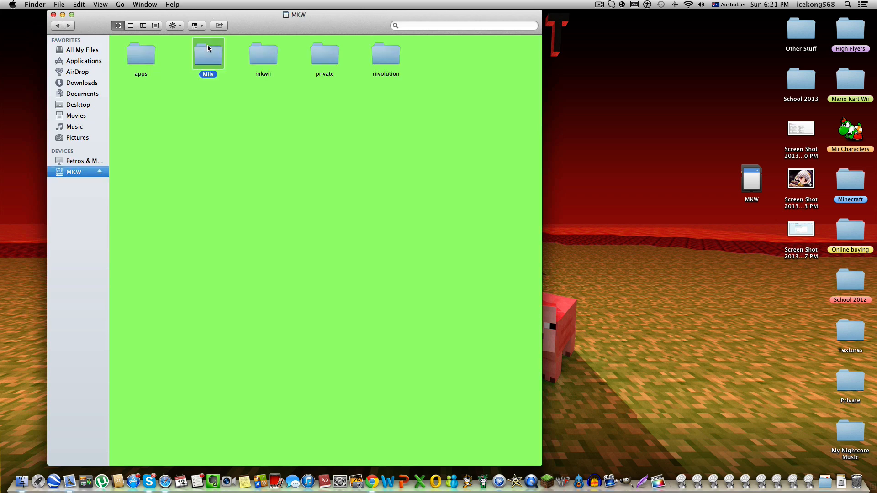
pyautogui.doubleClick(207, 53)
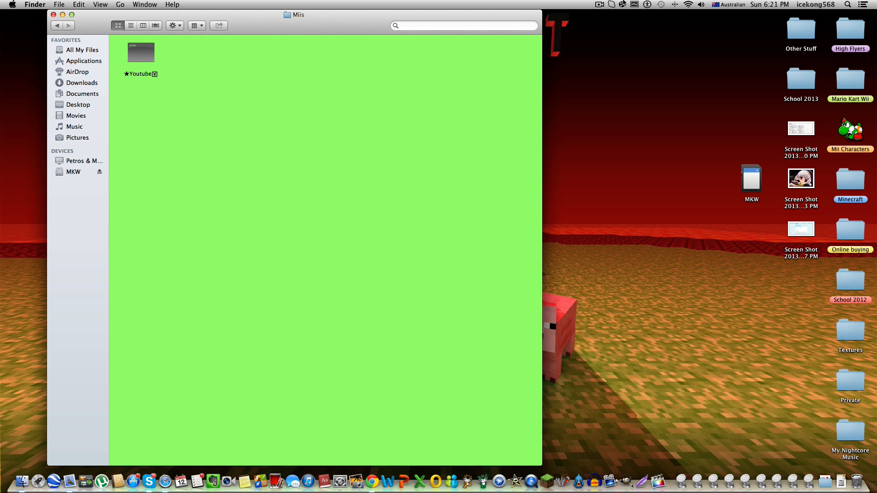
pyautogui.click(599, 5)
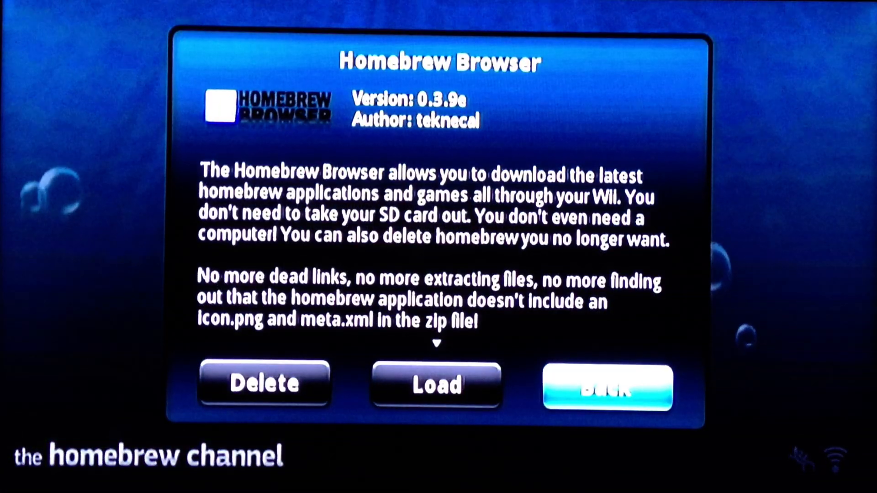
pyautogui.moveTo(436, 384)
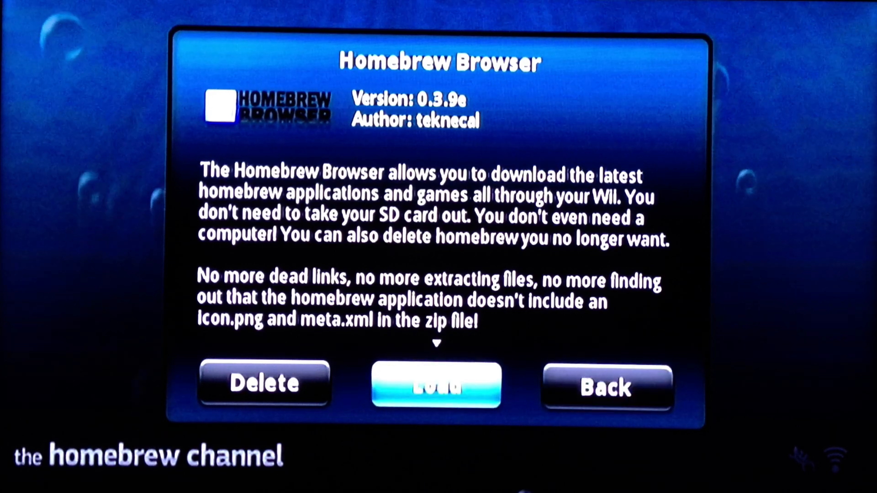
# Step: Close the Homebrew Browser details and launch the SD Mii installer app
pyautogui.click(606, 387)
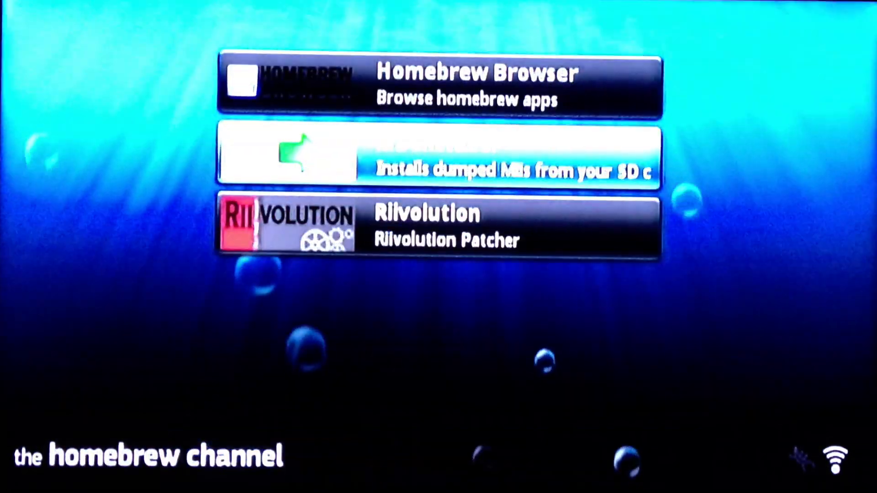
pyautogui.click(439, 155)
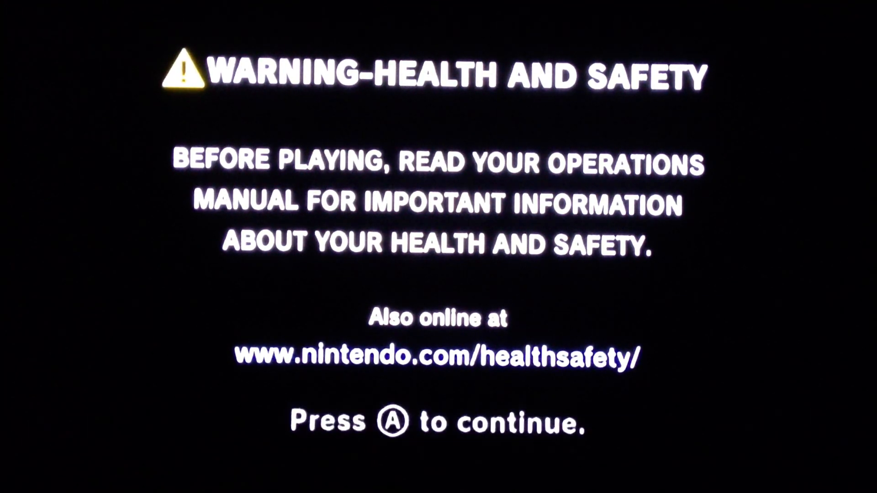
# Step: Dismiss the health warning and launch the Mii Channel into its plaza
pyautogui.press('A')
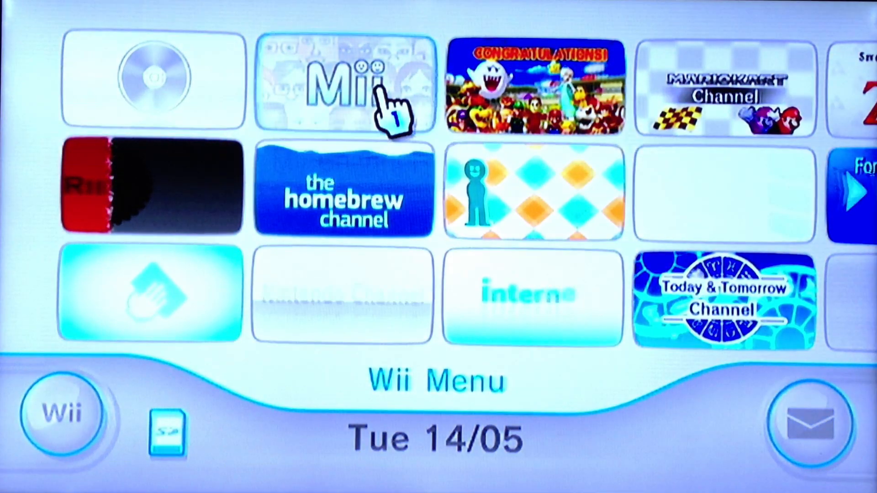
pyautogui.click(343, 83)
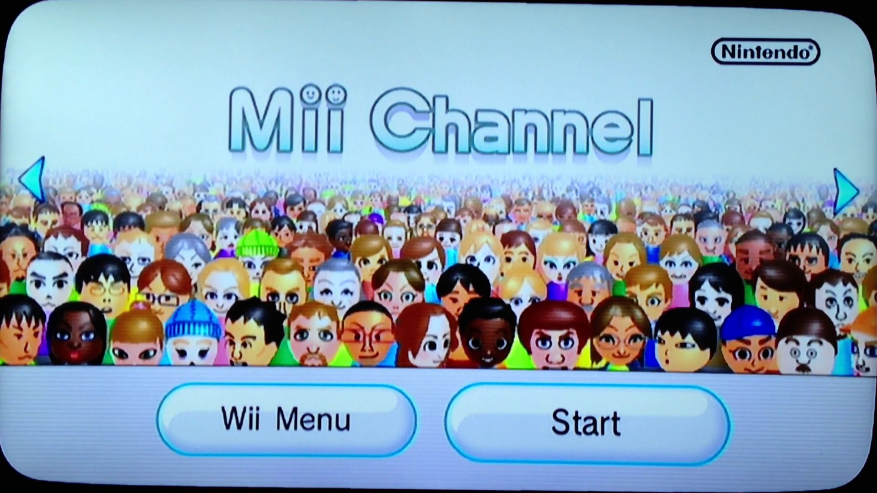
pyautogui.moveTo(586, 421)
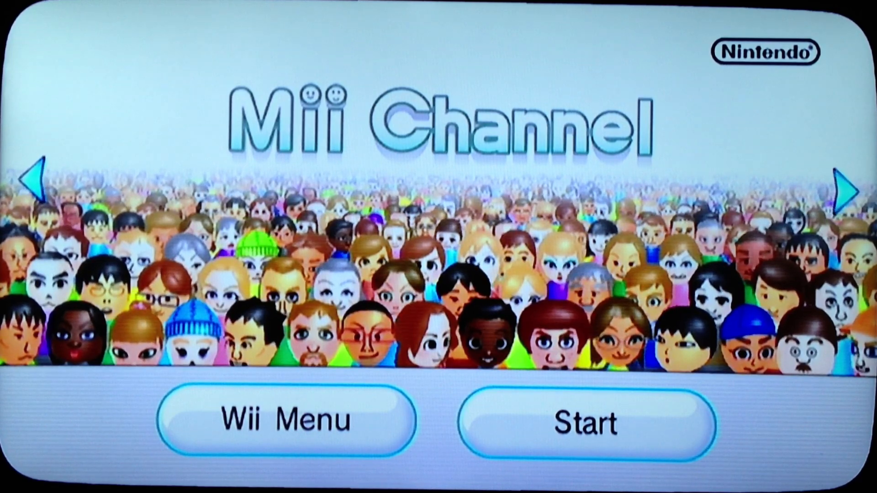
pyautogui.click(584, 421)
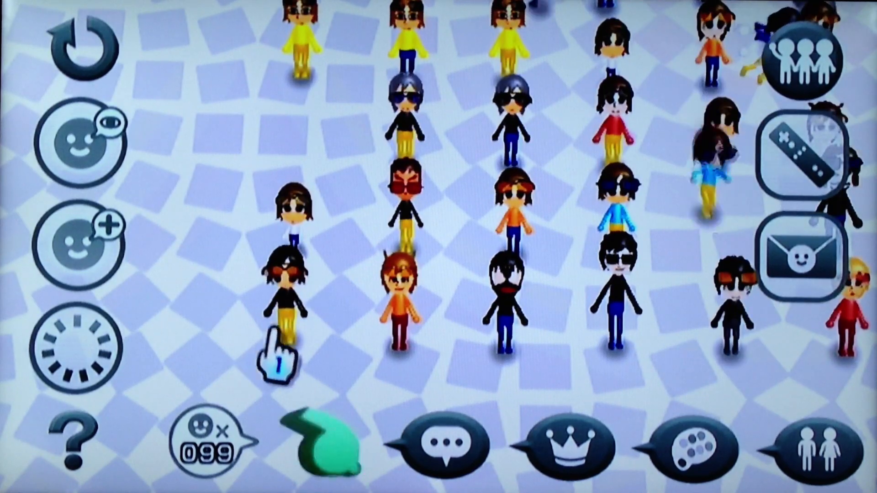
# Step: Browse the Mii Plaza and pick up the red-sunglasses ★Youtube Mii
pyautogui.click(670, 448)
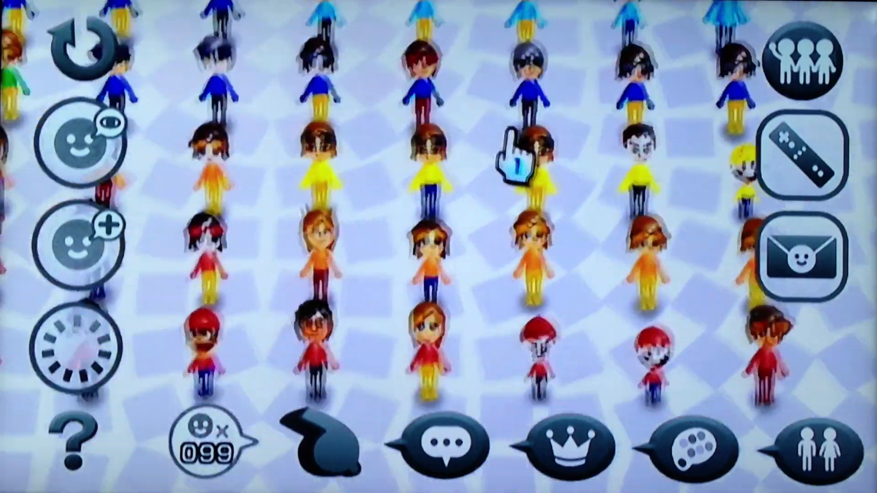
pyautogui.scroll(-3)
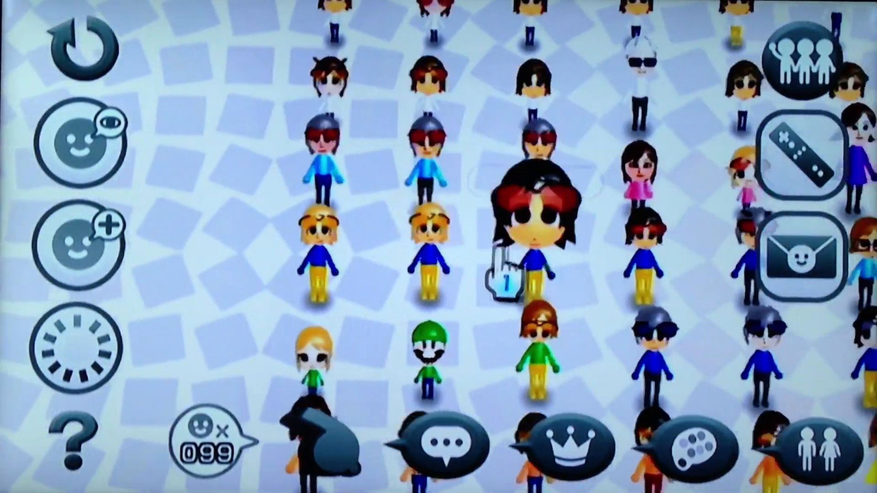
pyautogui.scroll(-3)
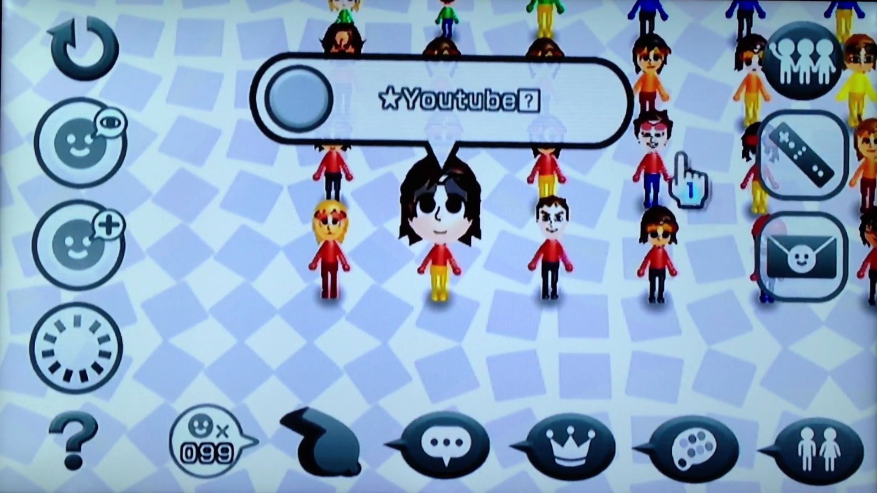
pyautogui.moveTo(386, 174)
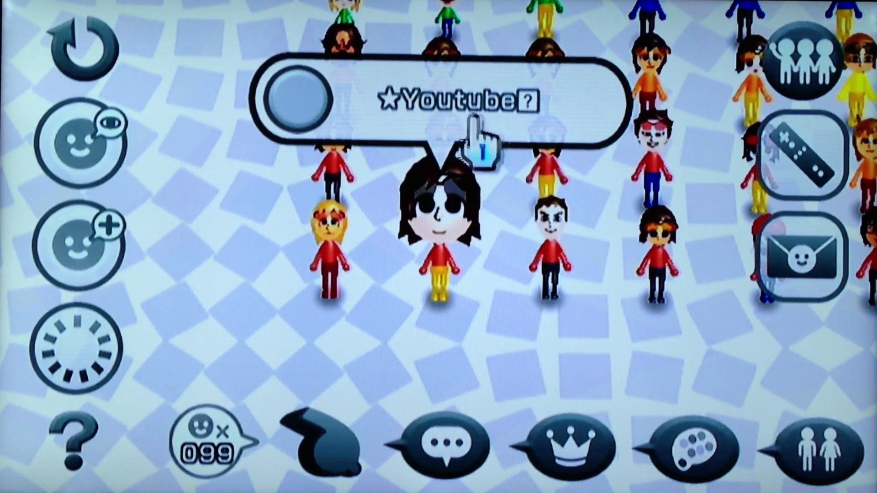
pyautogui.moveTo(538, 195)
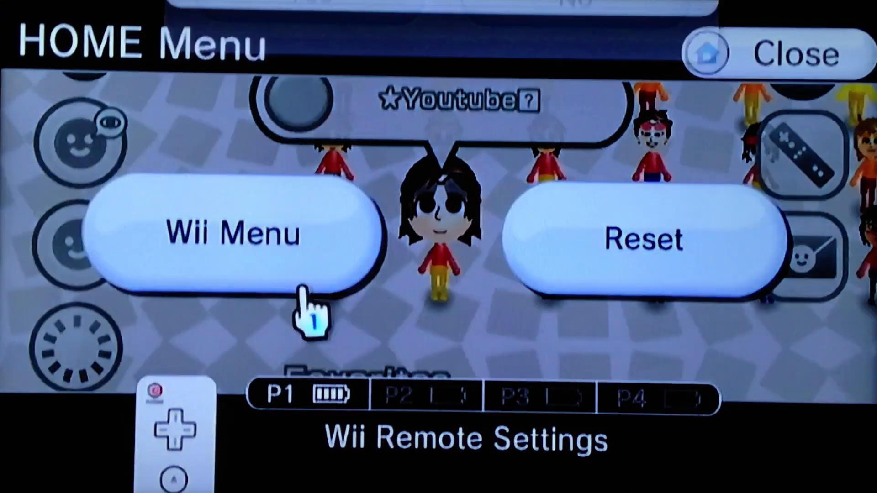
# Step: Leave the Mii Channel for the Wii Menu and confirm with Yes
pyautogui.click(229, 232)
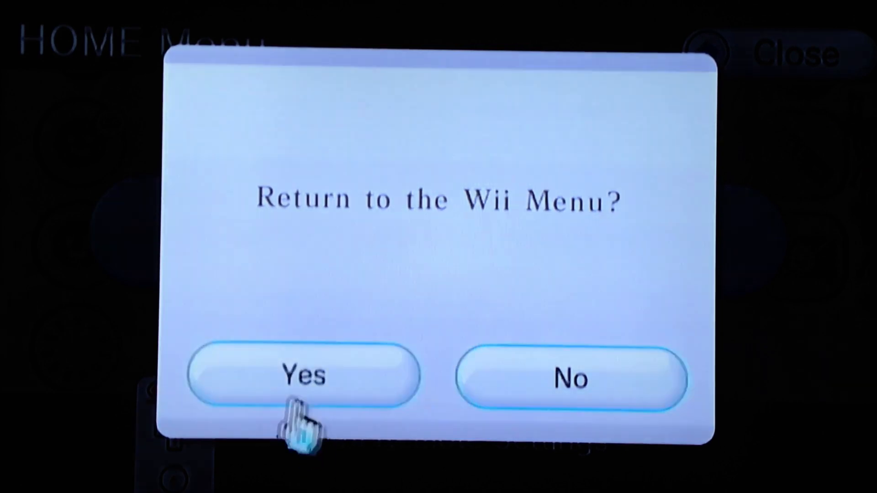
pyautogui.click(303, 375)
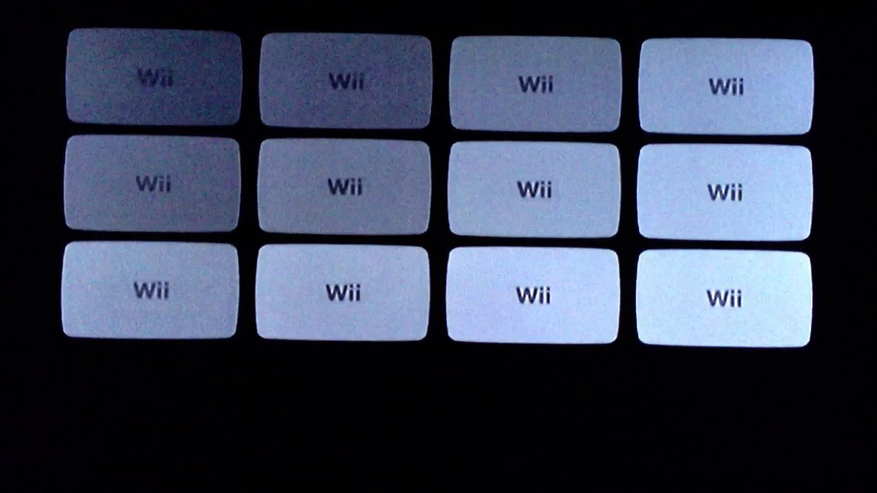